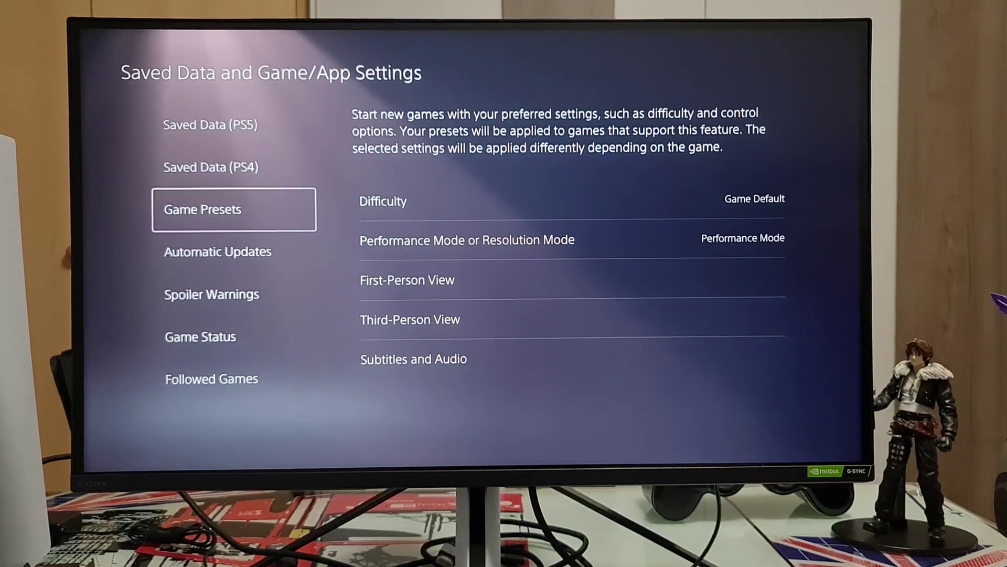
Step: Set the PS5 Game Presets default from Resolution Mode to Performance Mode
key("down")
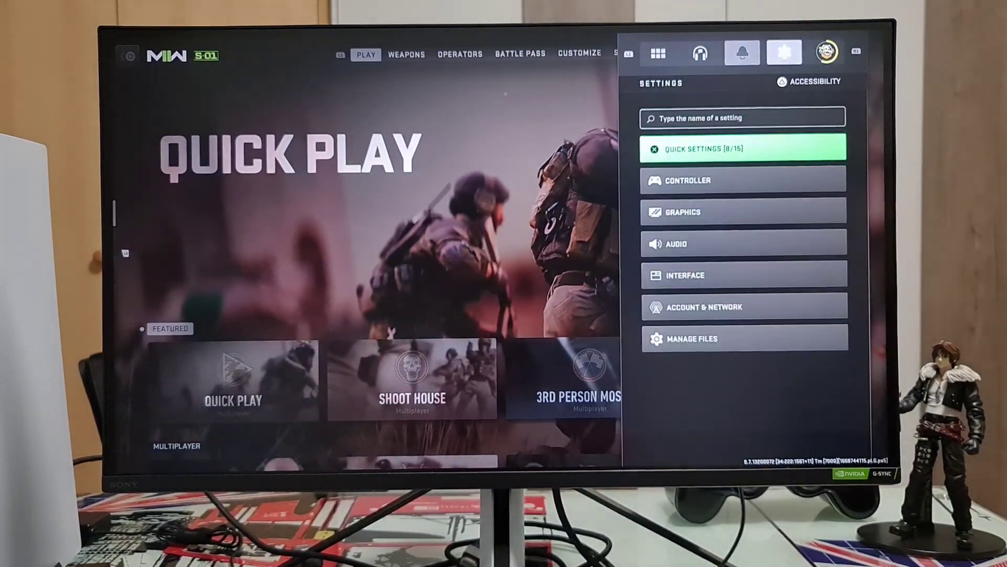
Step: Open Modern Warfare II's Options and the Settings panel with its categories
left_click(682, 211)
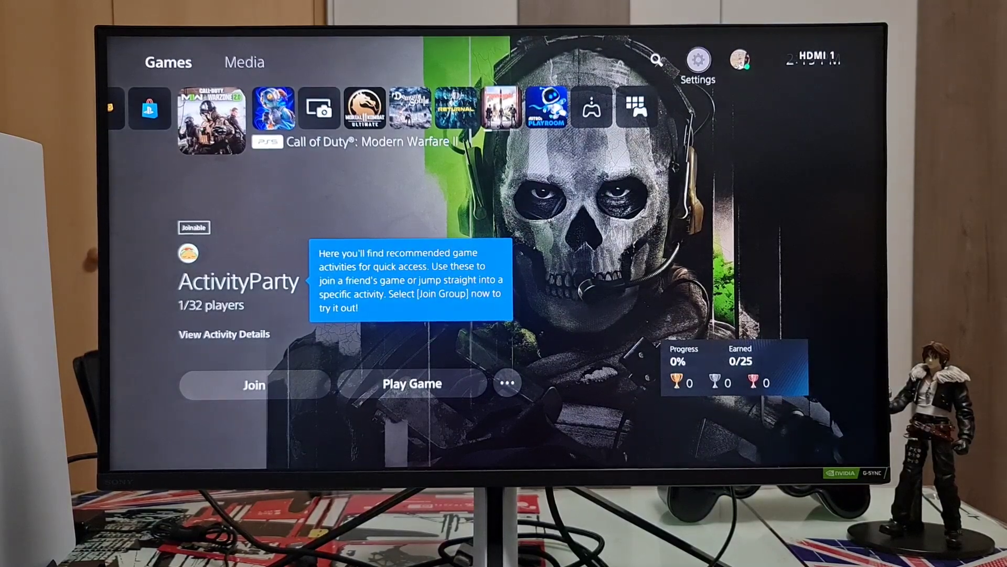
Step: From the PS5 home screen, select the Settings gear at the top right
left_click(697, 62)
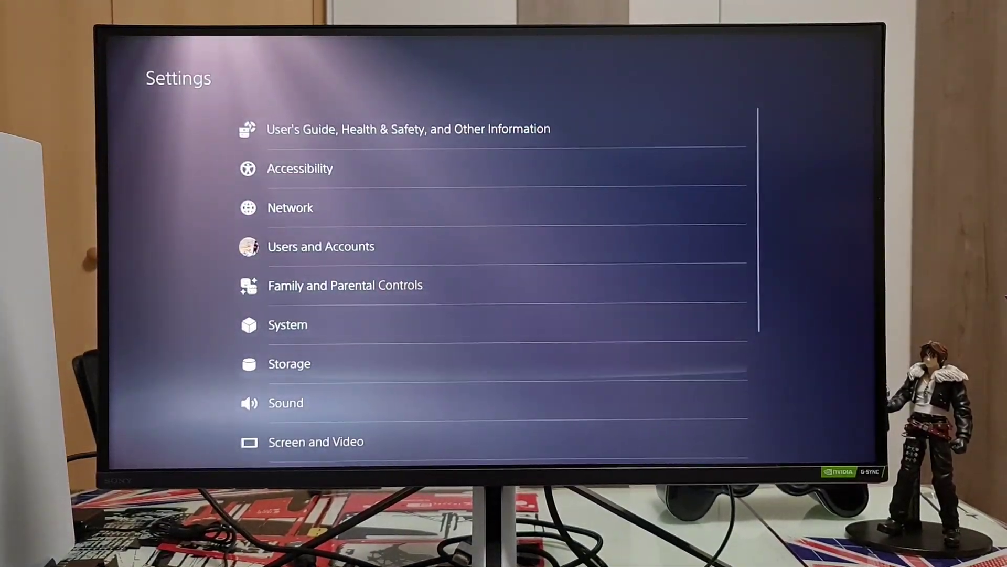